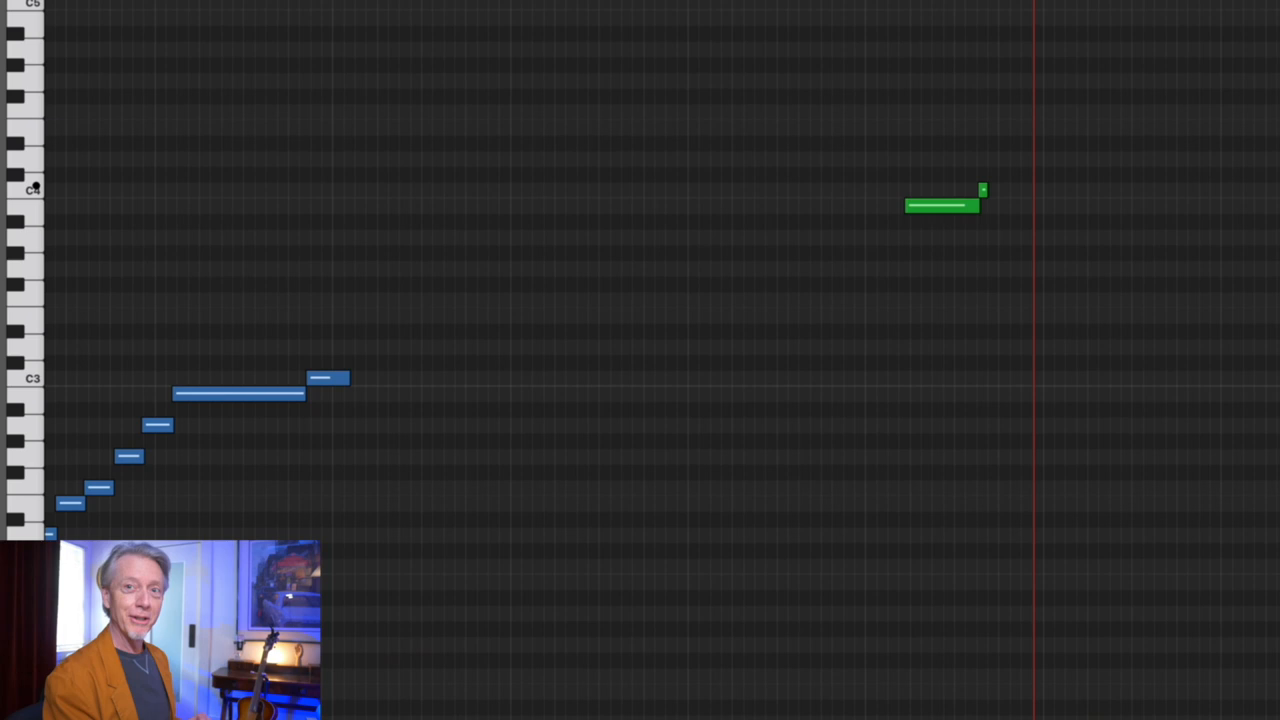
scroll(down, 3)
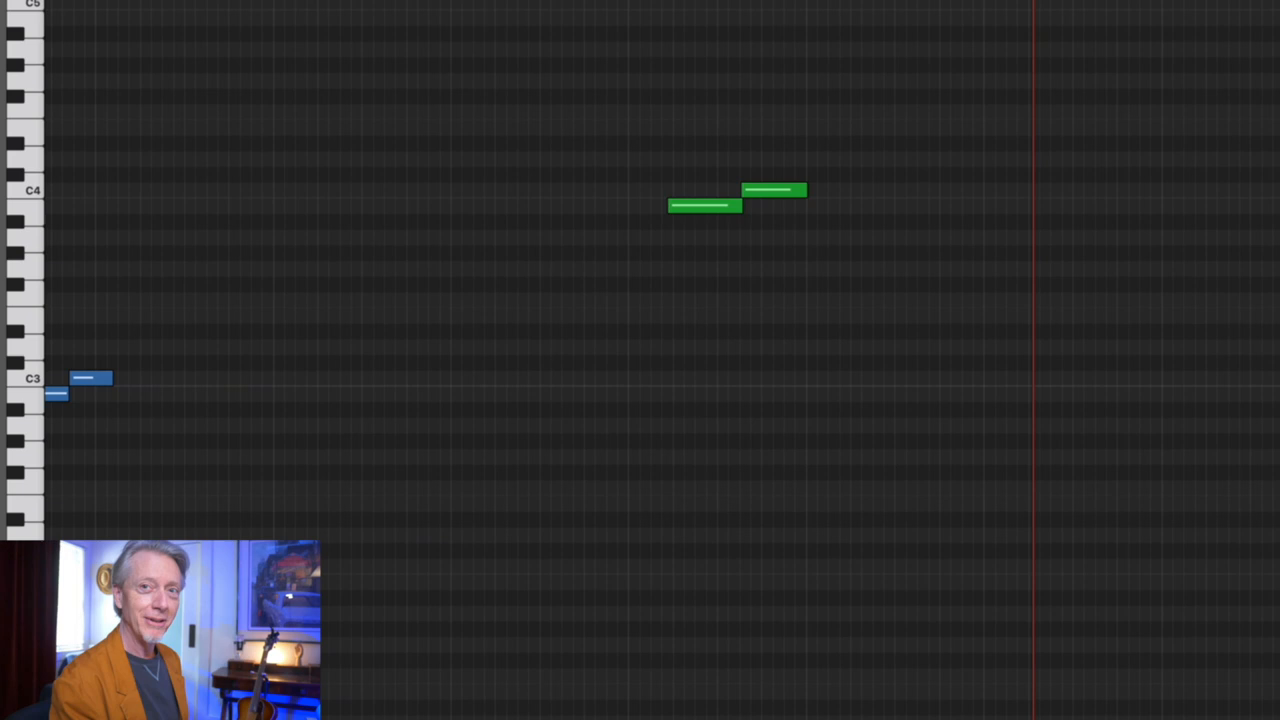